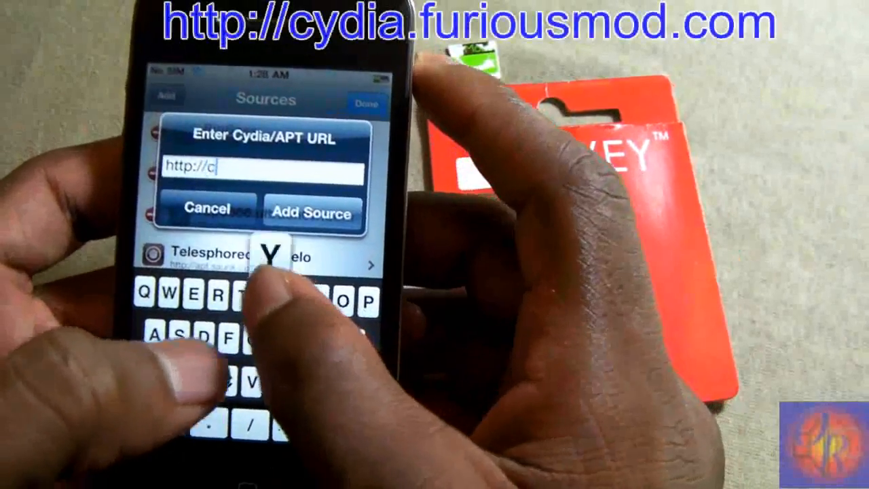
Step: Enter the cydia.furiousmod.com source URL and submit it with Add Source
text(ydia.furiousmod)
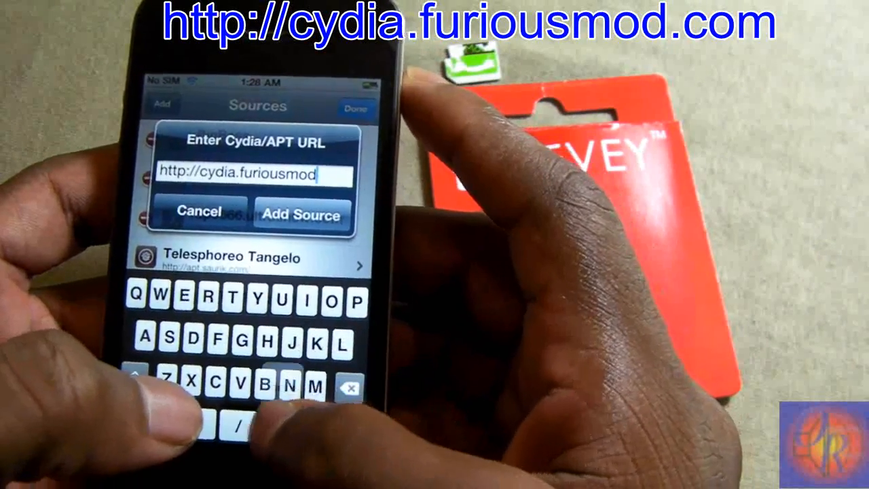
click(301, 215)
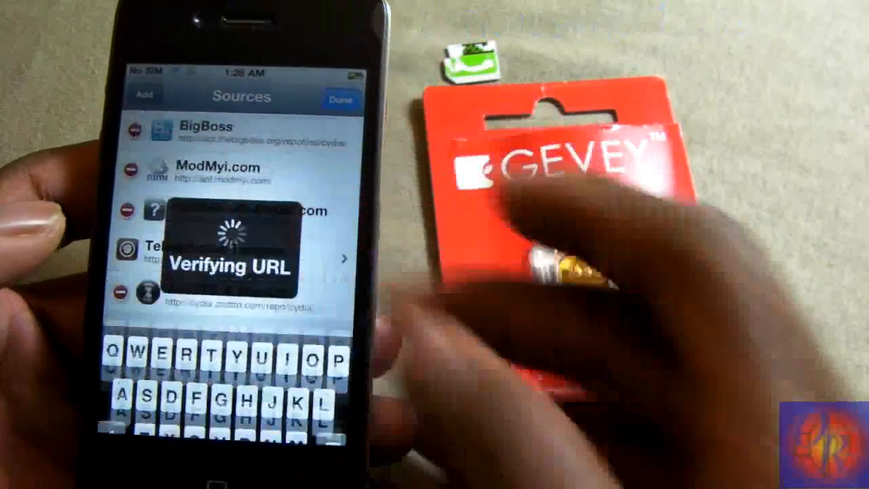